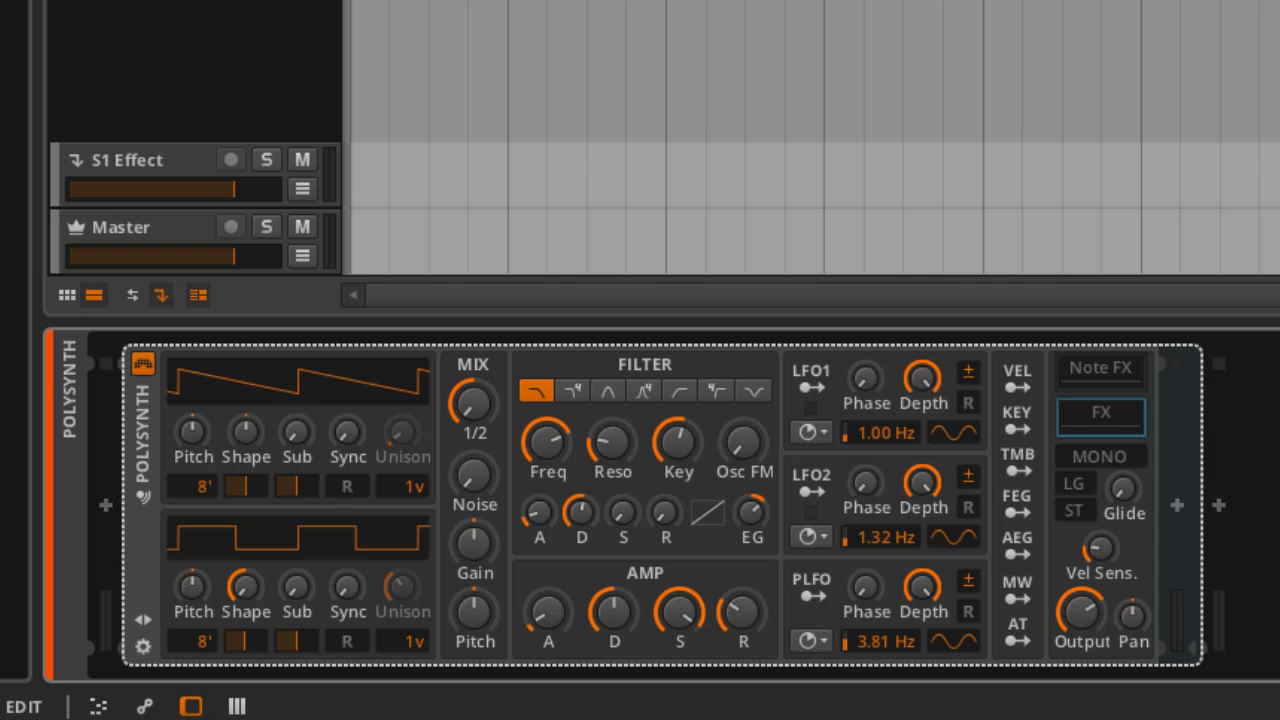
- Route LFO1 to the Polysynth filter frequency with a +56.00 modulation amount
{"action": "left_click", "coordinate": [810, 512]}
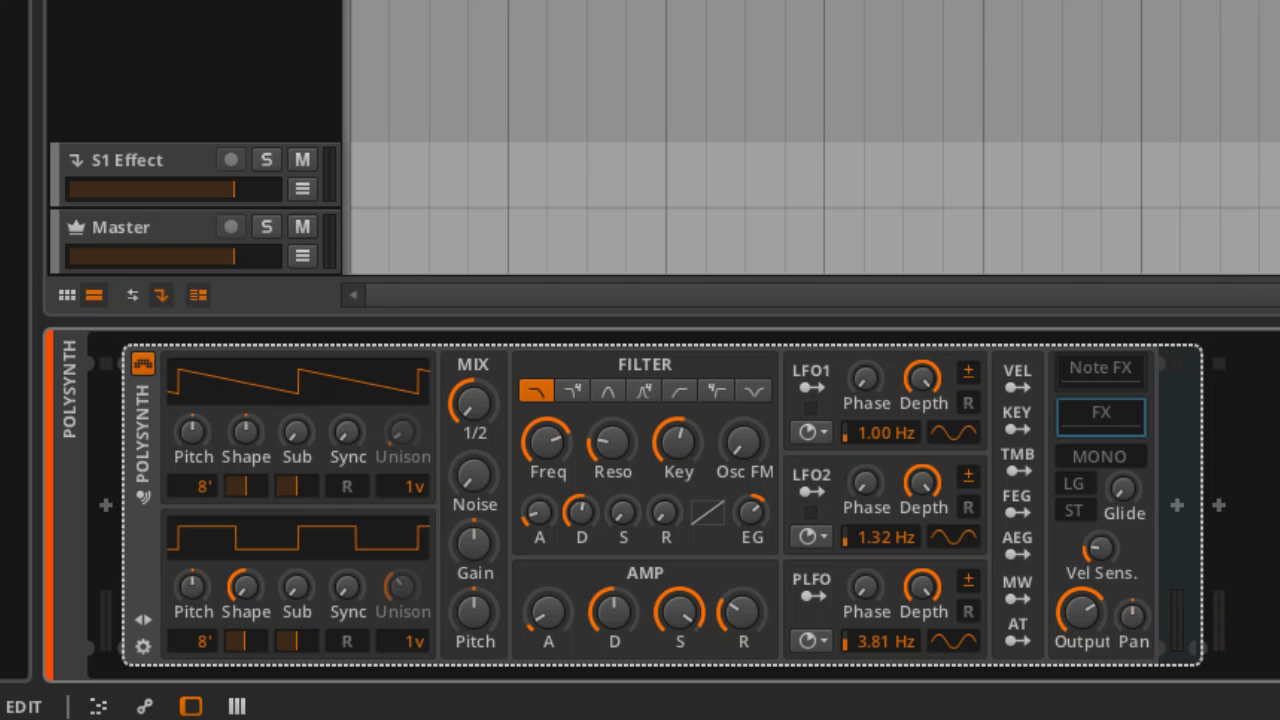
{"action": "left_click", "coordinate": [810, 512]}
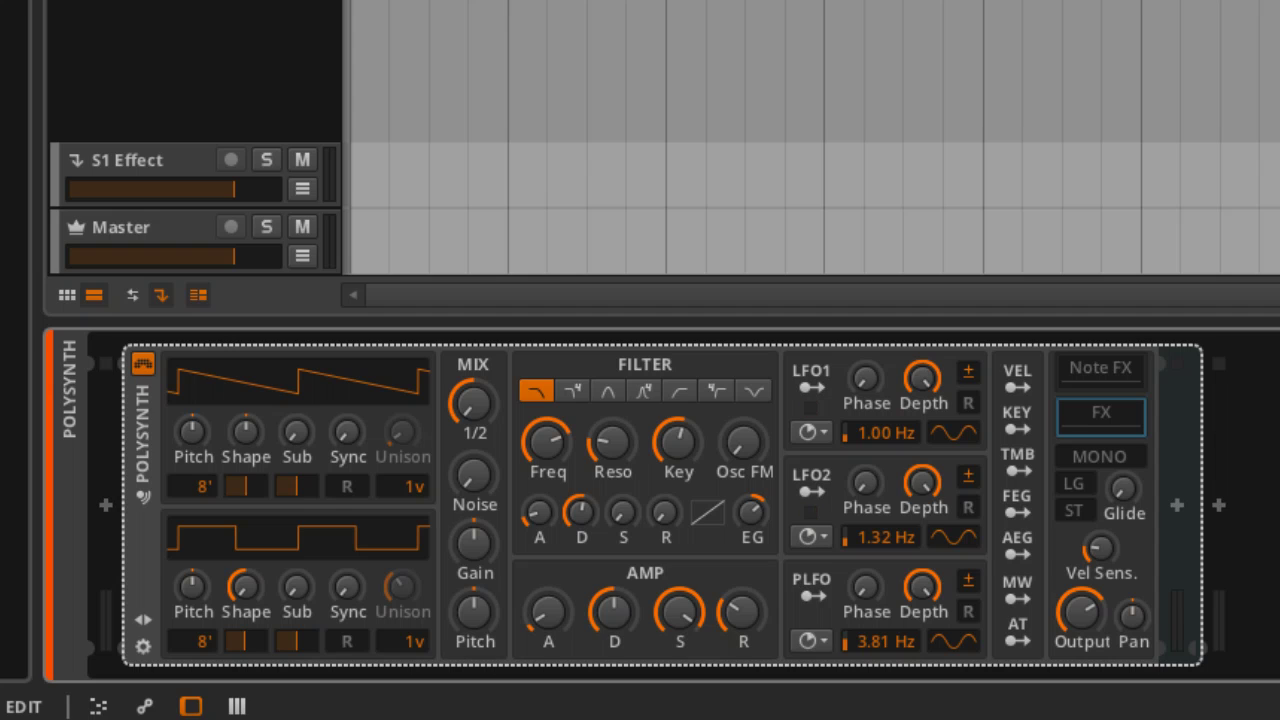
{"action": "left_click", "coordinate": [810, 512]}
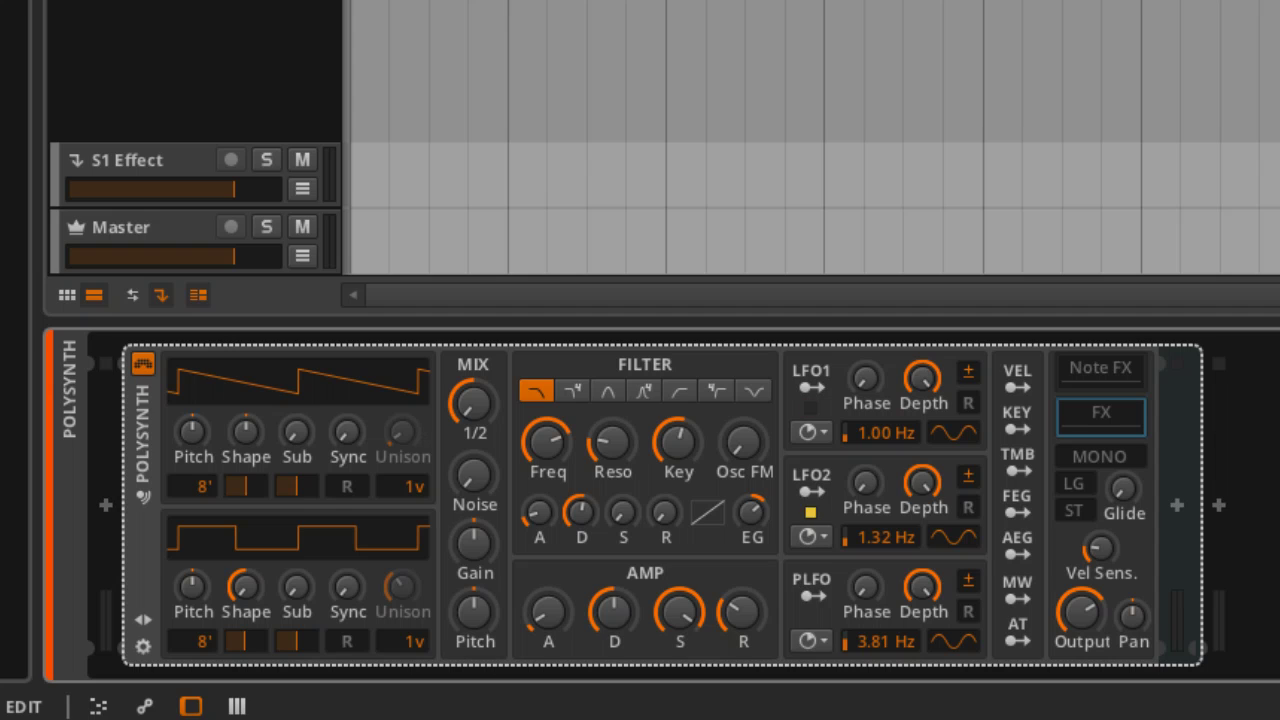
{"action": "left_click", "coordinate": [810, 513]}
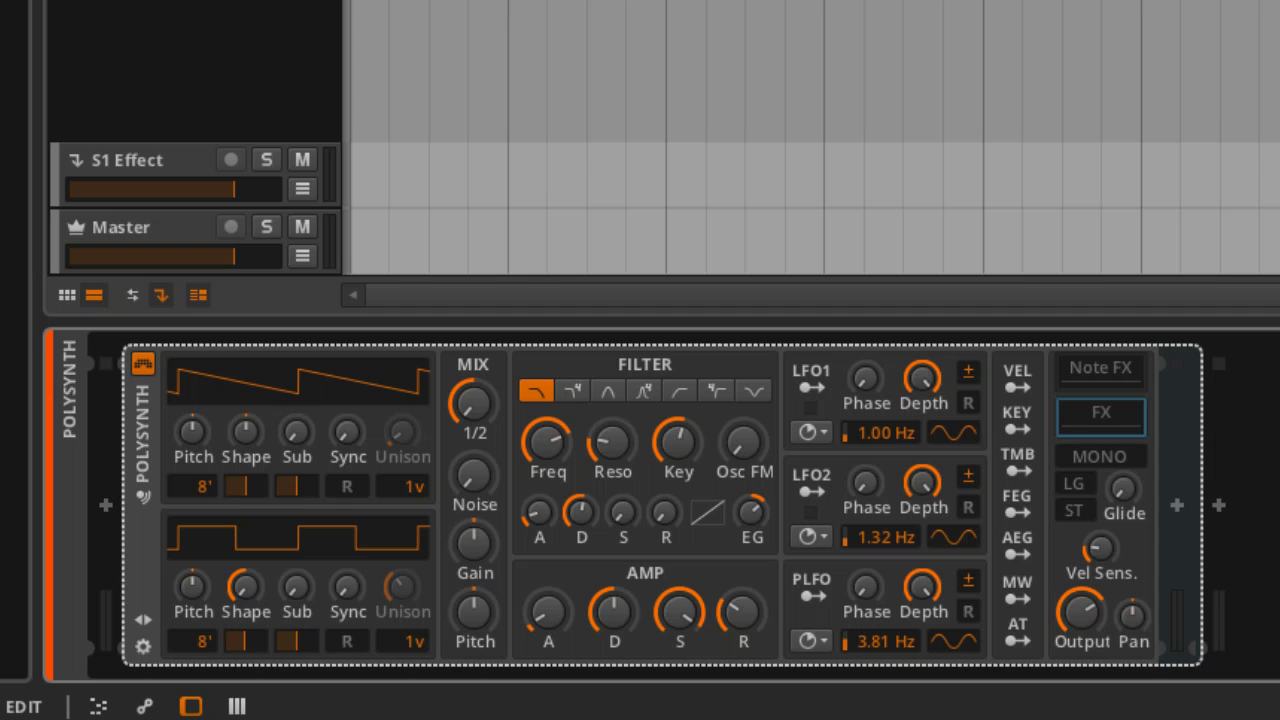
{"action": "left_click", "coordinate": [810, 512]}
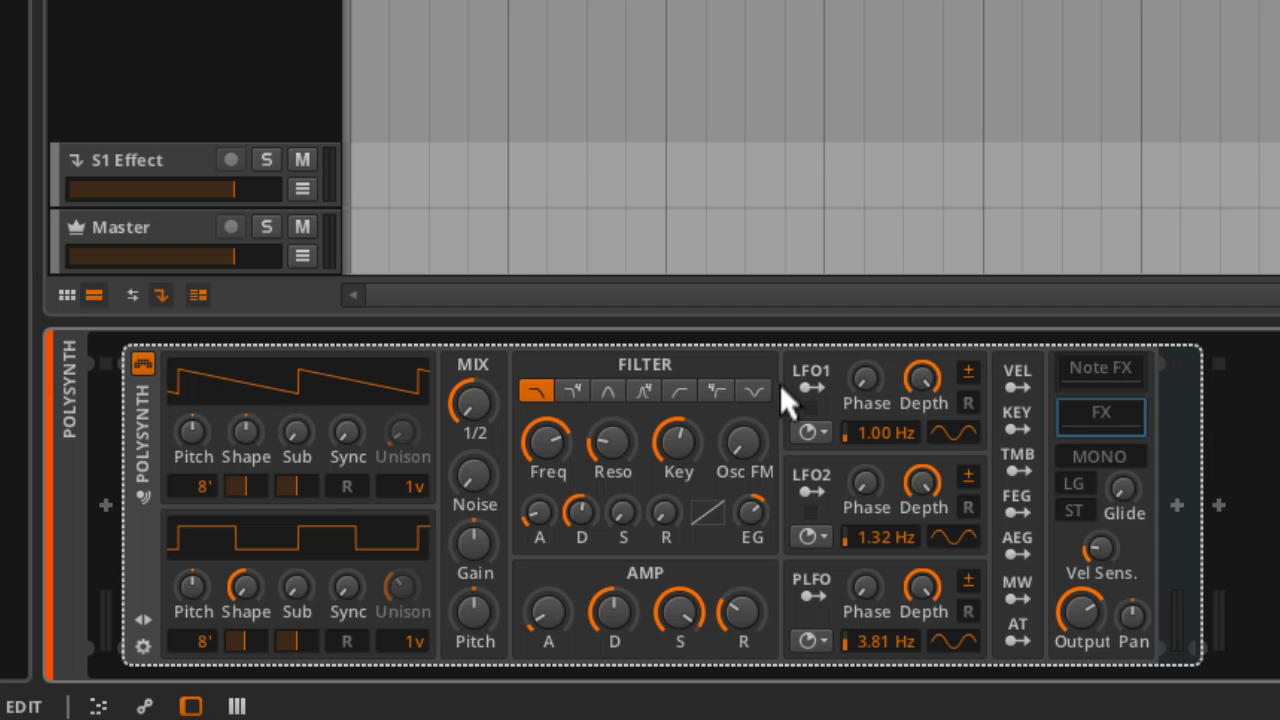
{"action": "mouse_move", "coordinate": [815, 410]}
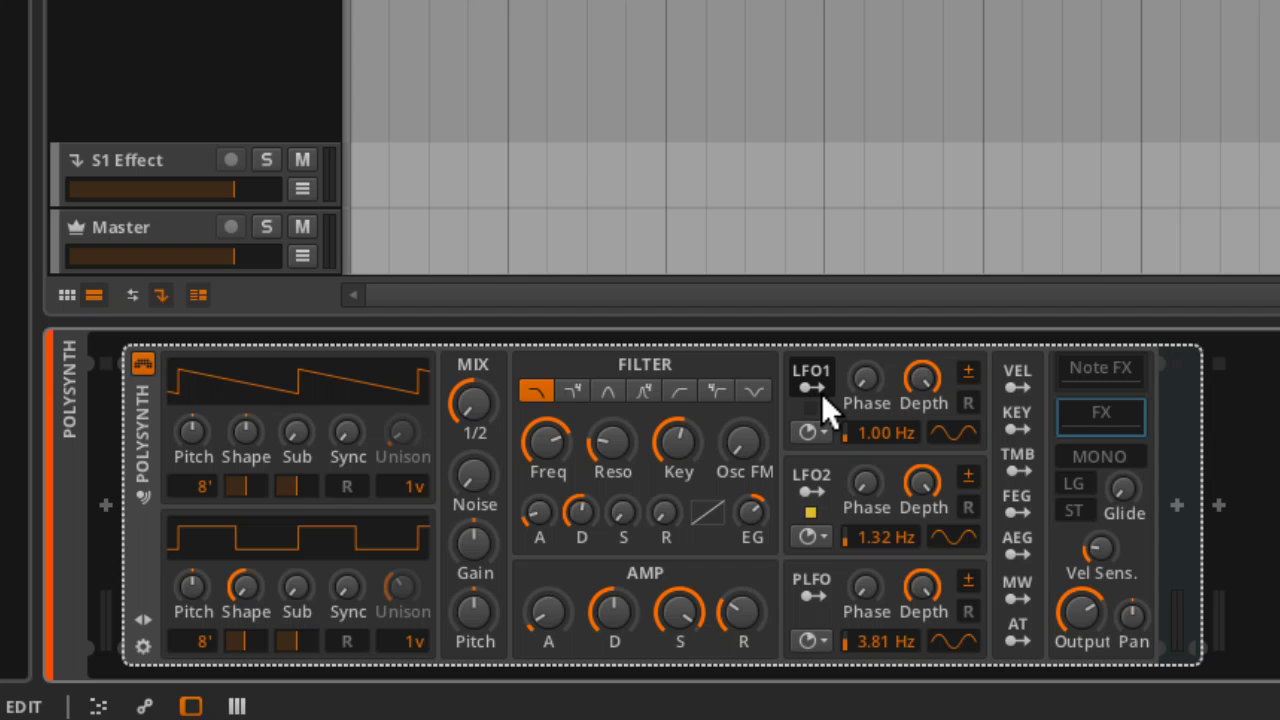
{"action": "left_click", "coordinate": [810, 512]}
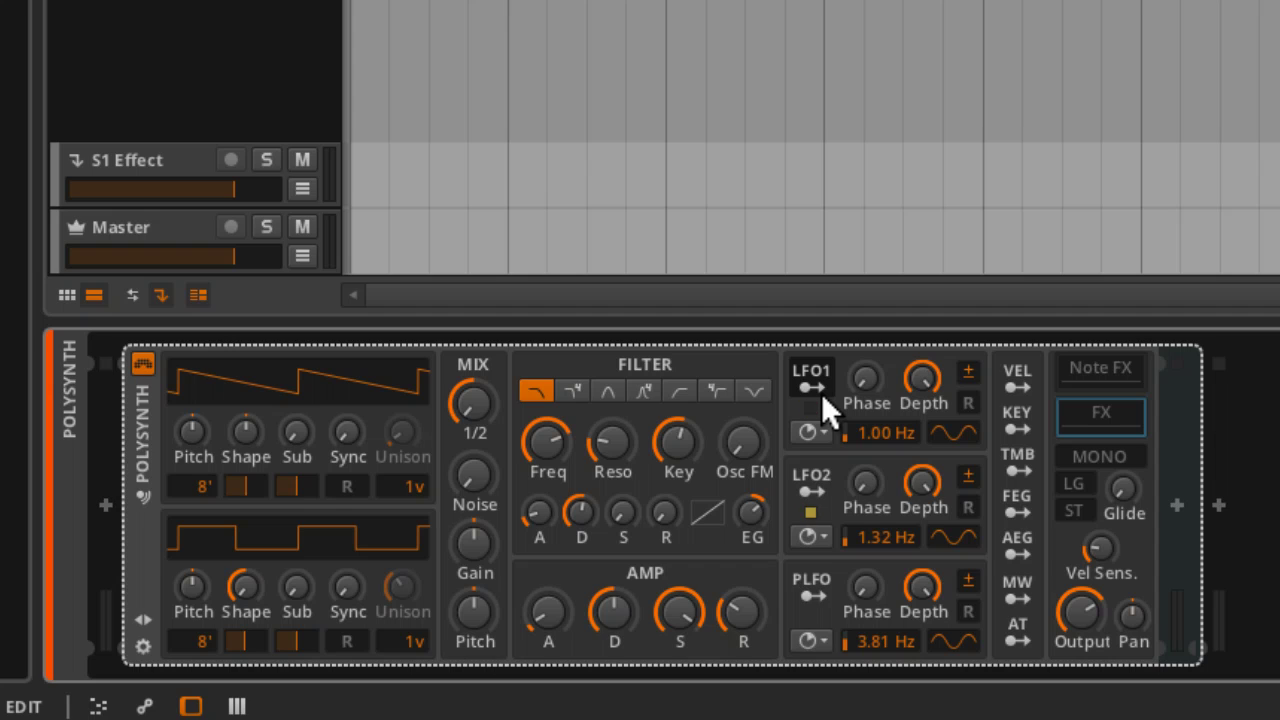
{"action": "left_click", "coordinate": [810, 512]}
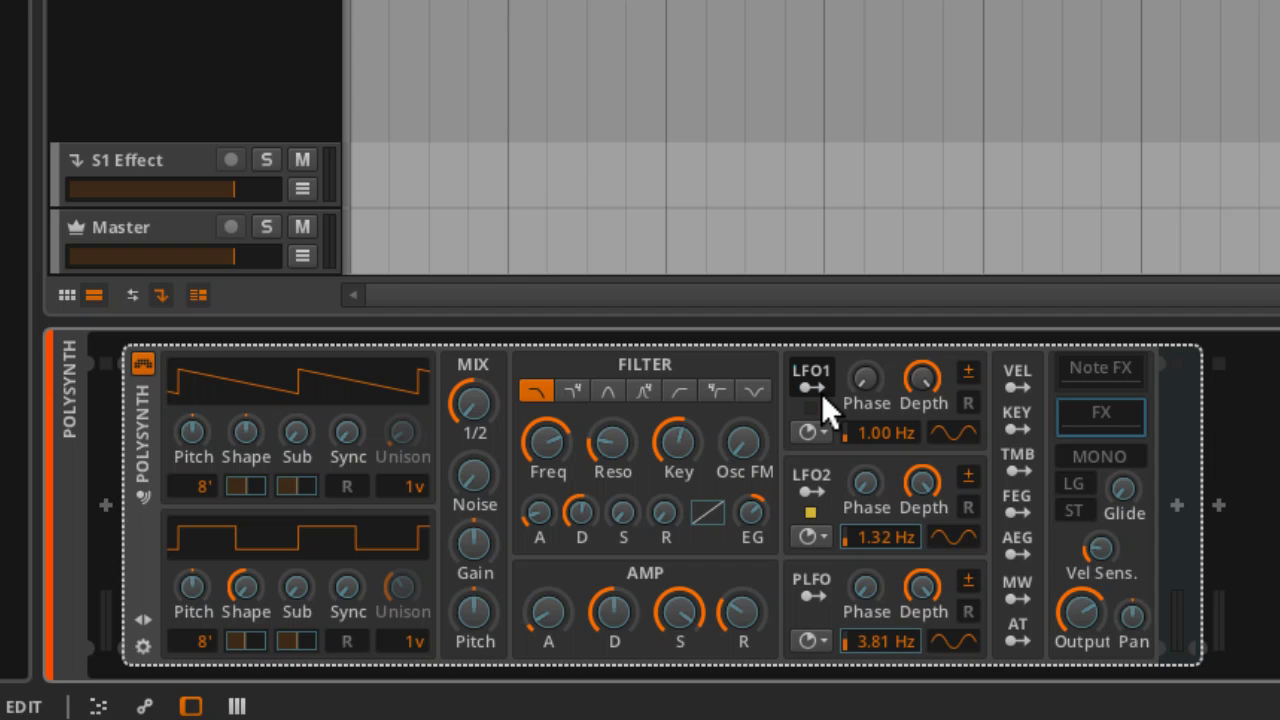
{"action": "left_click", "coordinate": [810, 512]}
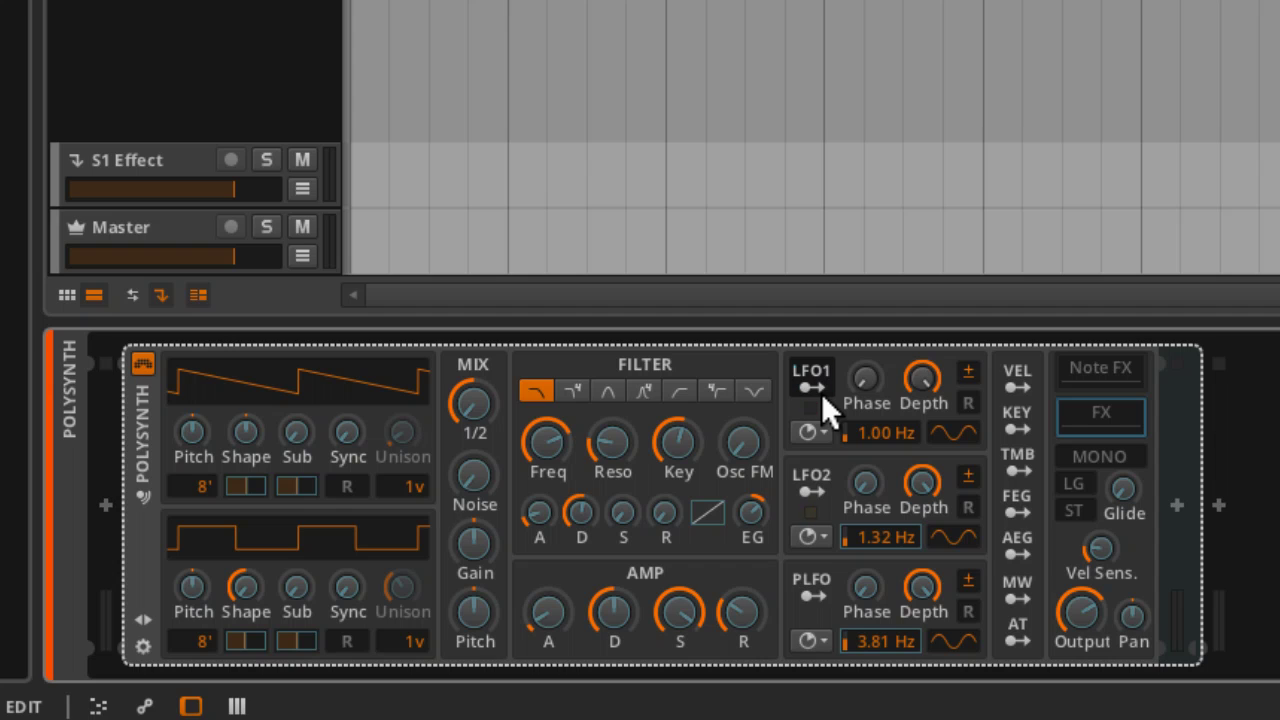
{"action": "left_click", "coordinate": [809, 511]}
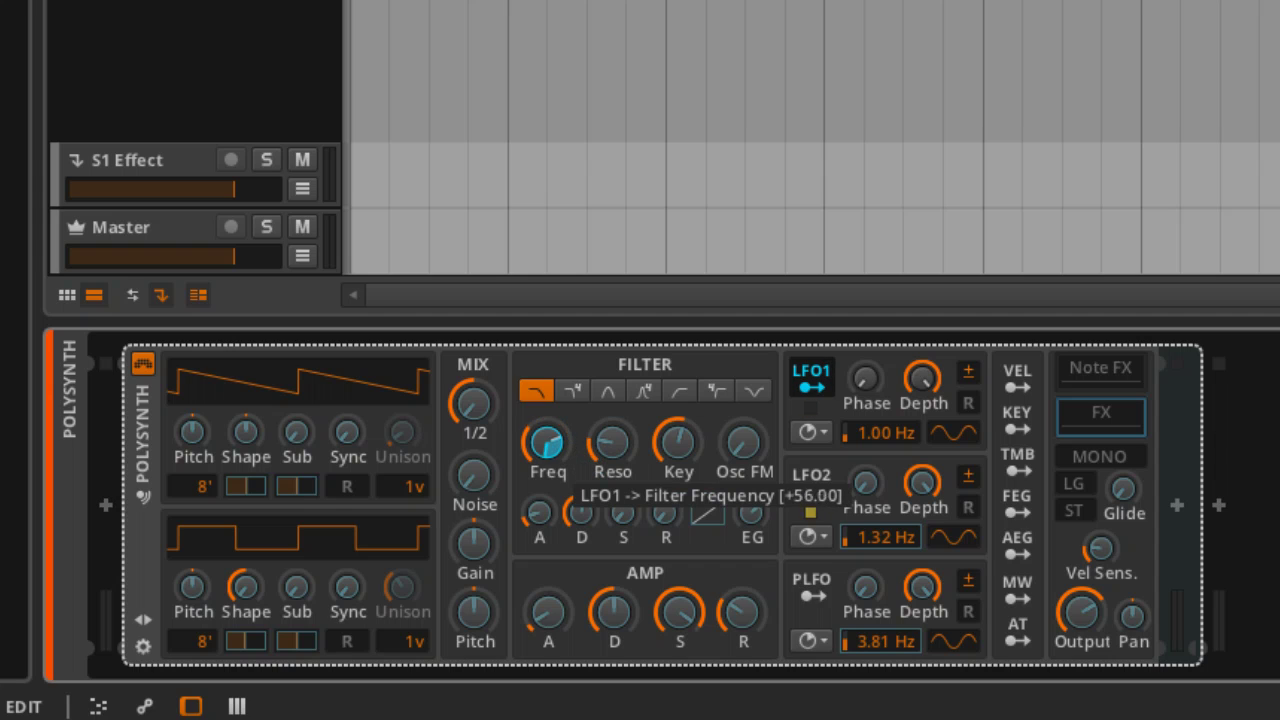
- Adjust how strongly LFO1 modulates the filter frequency
{"action": "left_click_drag", "start_coordinate": [546, 443], "coordinate": [548, 435]}
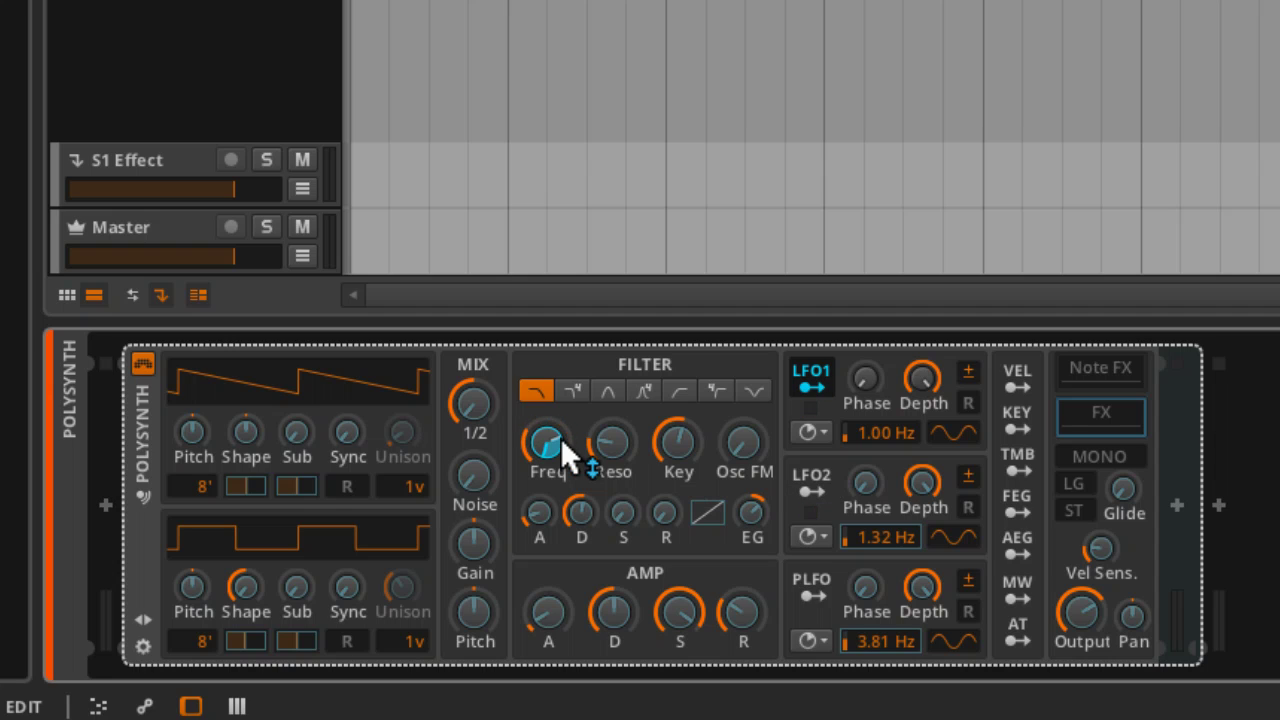
{"action": "left_click", "coordinate": [810, 512]}
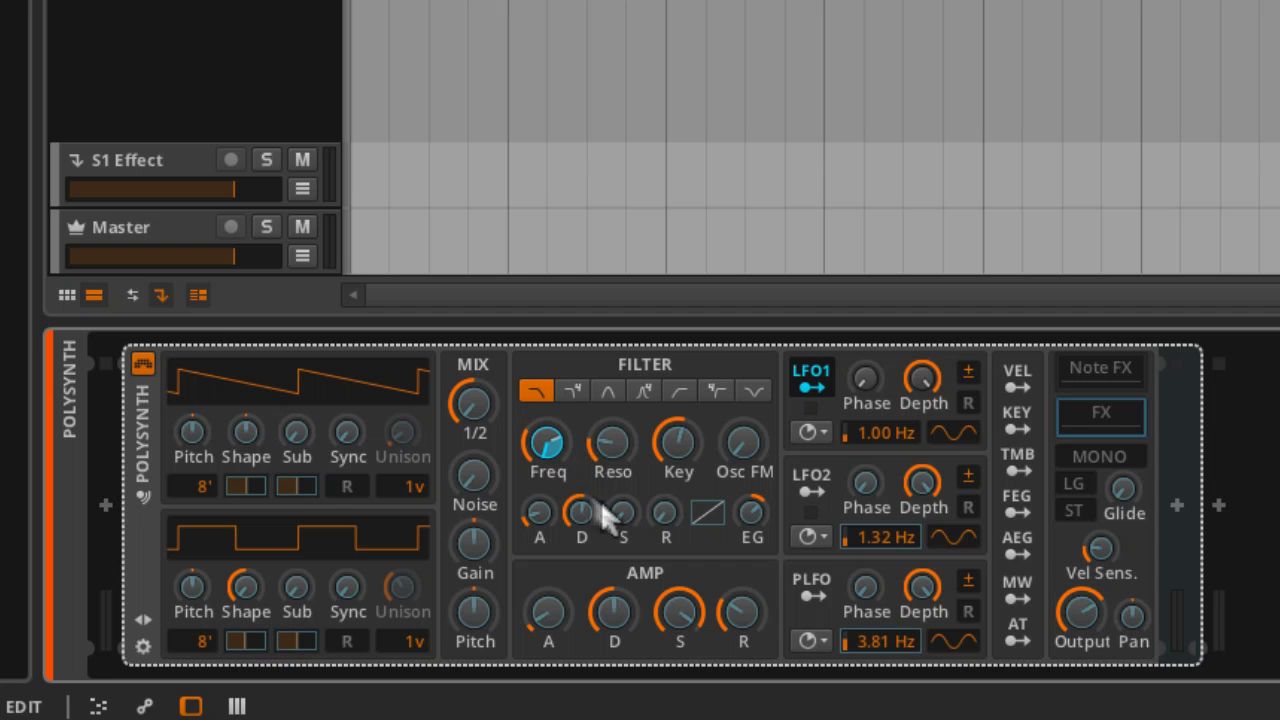
{"action": "mouse_move", "coordinate": [620, 435]}
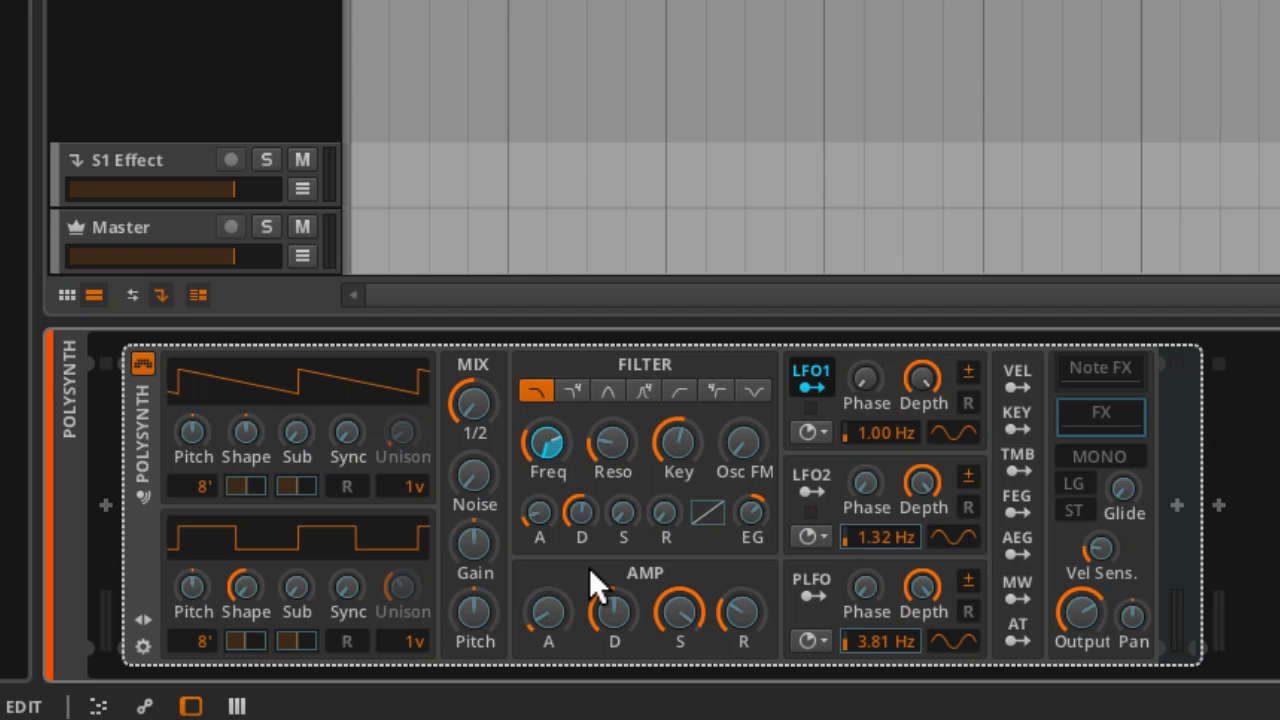
{"action": "left_click", "coordinate": [810, 512]}
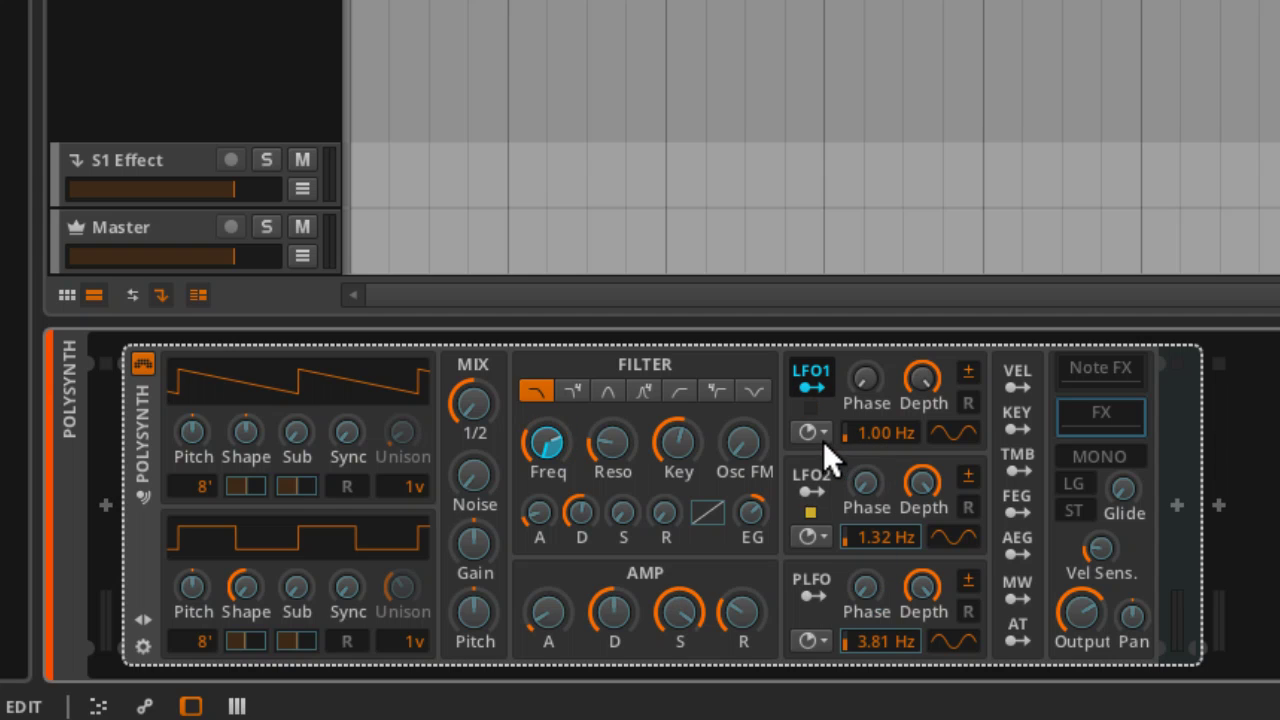
- Sync LFO1's rate to 1/2 and set the filter cutoff to about 2.71 kHz
{"action": "left_click", "coordinate": [810, 432]}
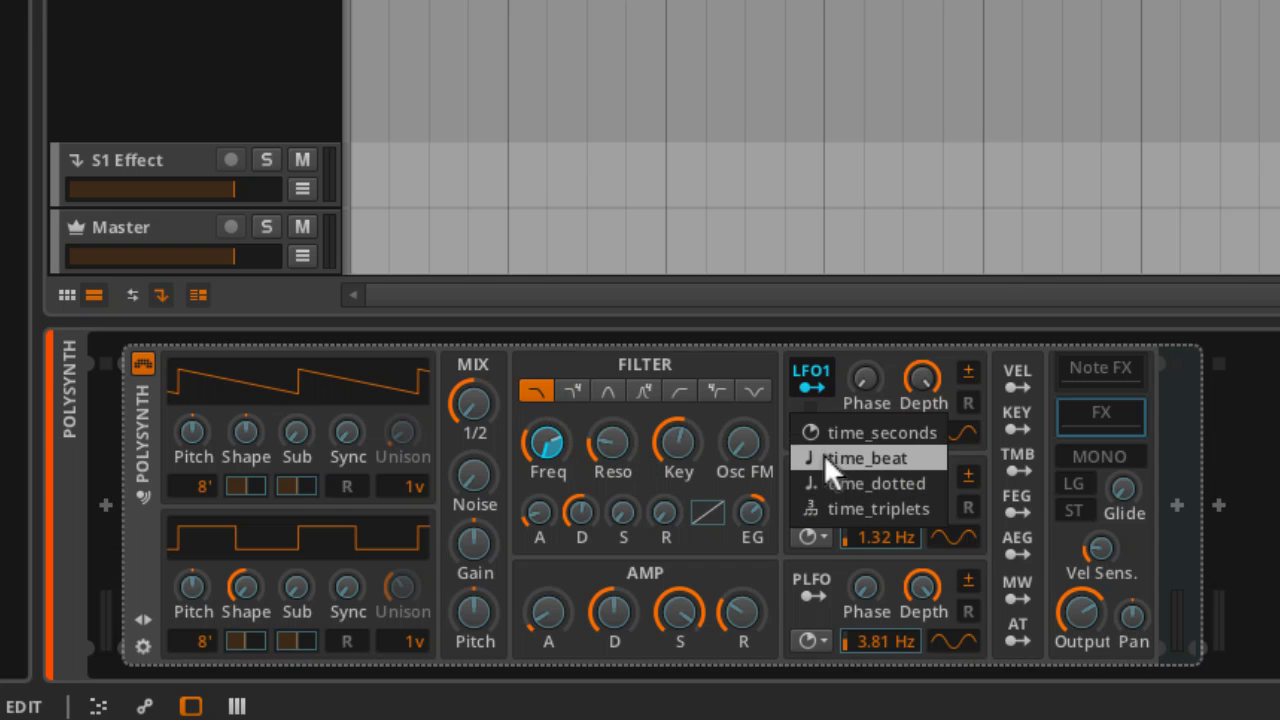
{"action": "left_click", "coordinate": [868, 457]}
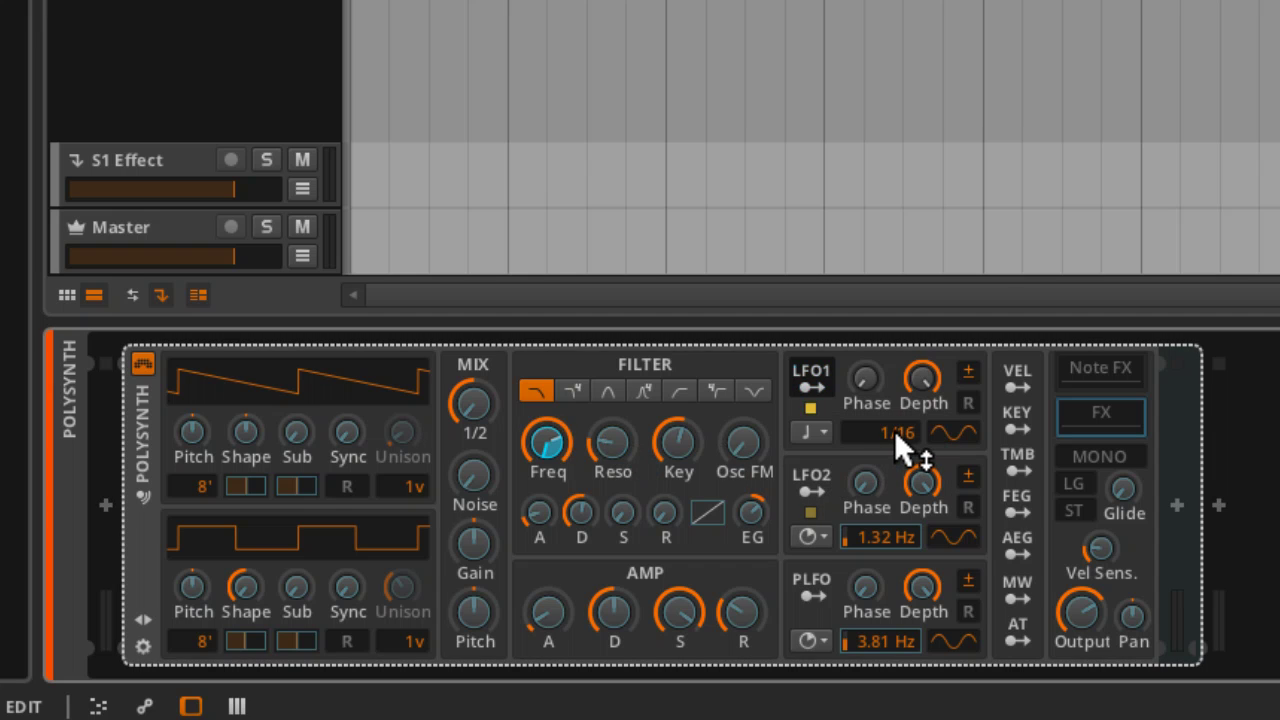
{"action": "left_click_drag", "start_coordinate": [895, 433], "coordinate": [895, 420]}
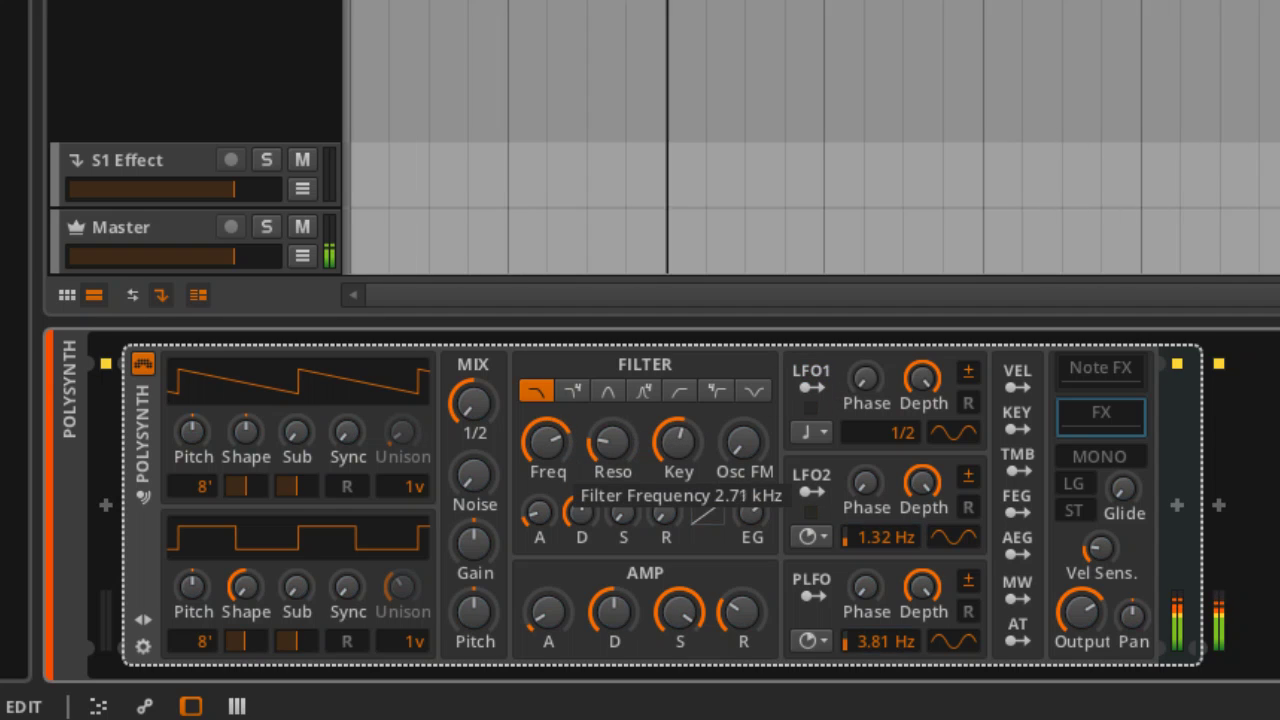
{"action": "left_click_drag", "start_coordinate": [547, 443], "coordinate": [547, 470]}
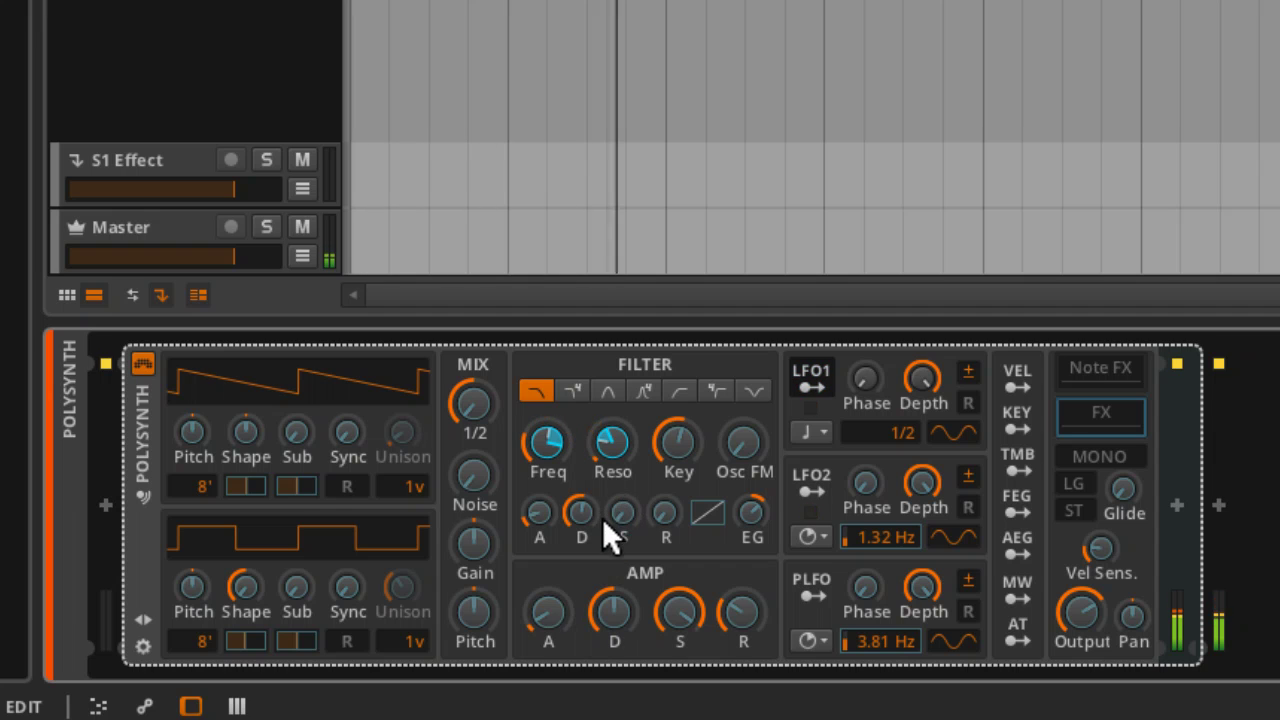
- Add an LFO1 modulation amount to the filter Reso knob
{"action": "left_click_drag", "start_coordinate": [743, 443], "coordinate": [743, 420]}
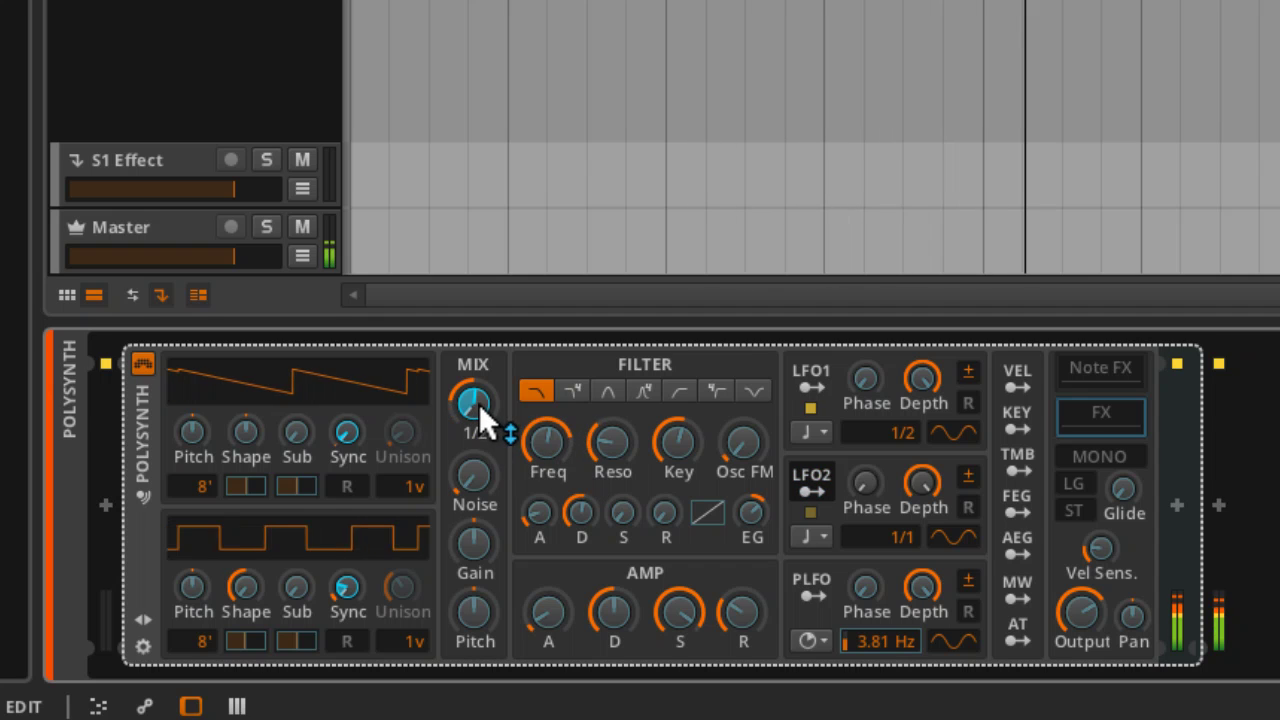
- Set LFO2's modulation depth on the oscillator mix to +0.74
{"action": "left_click_drag", "start_coordinate": [474, 405], "coordinate": [474, 395]}
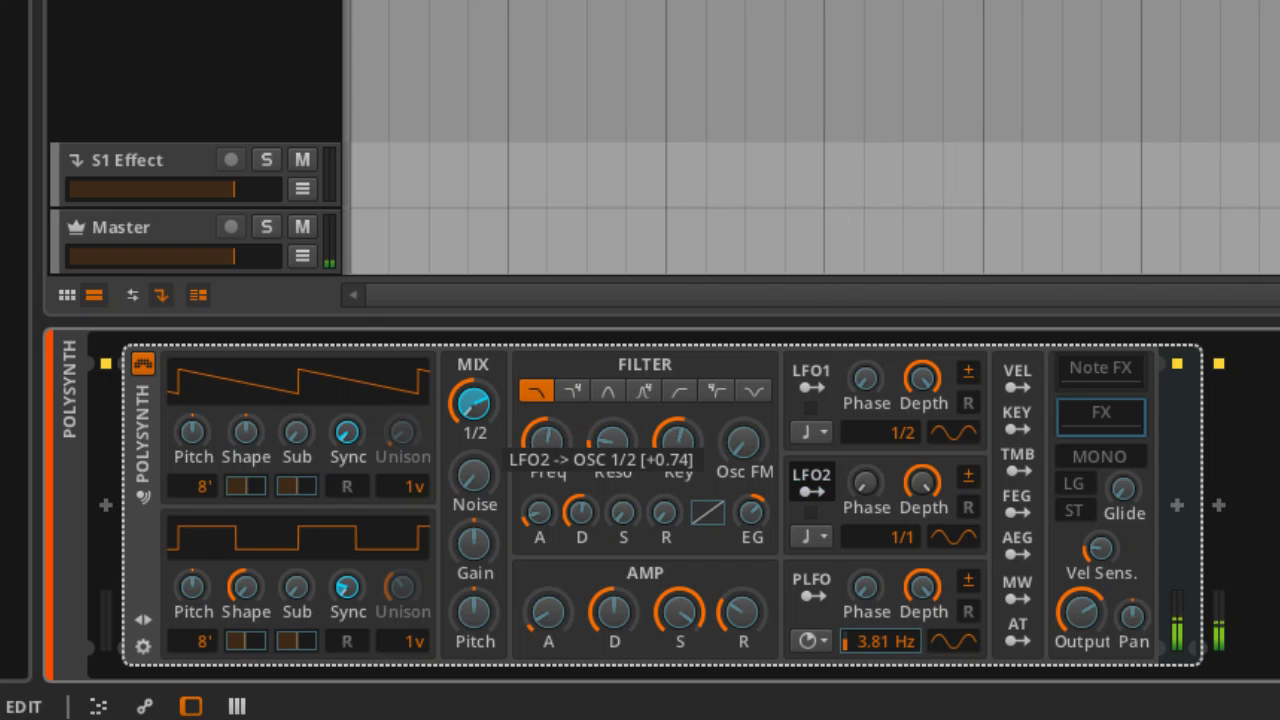
{"action": "mouse_move", "coordinate": [830, 500]}
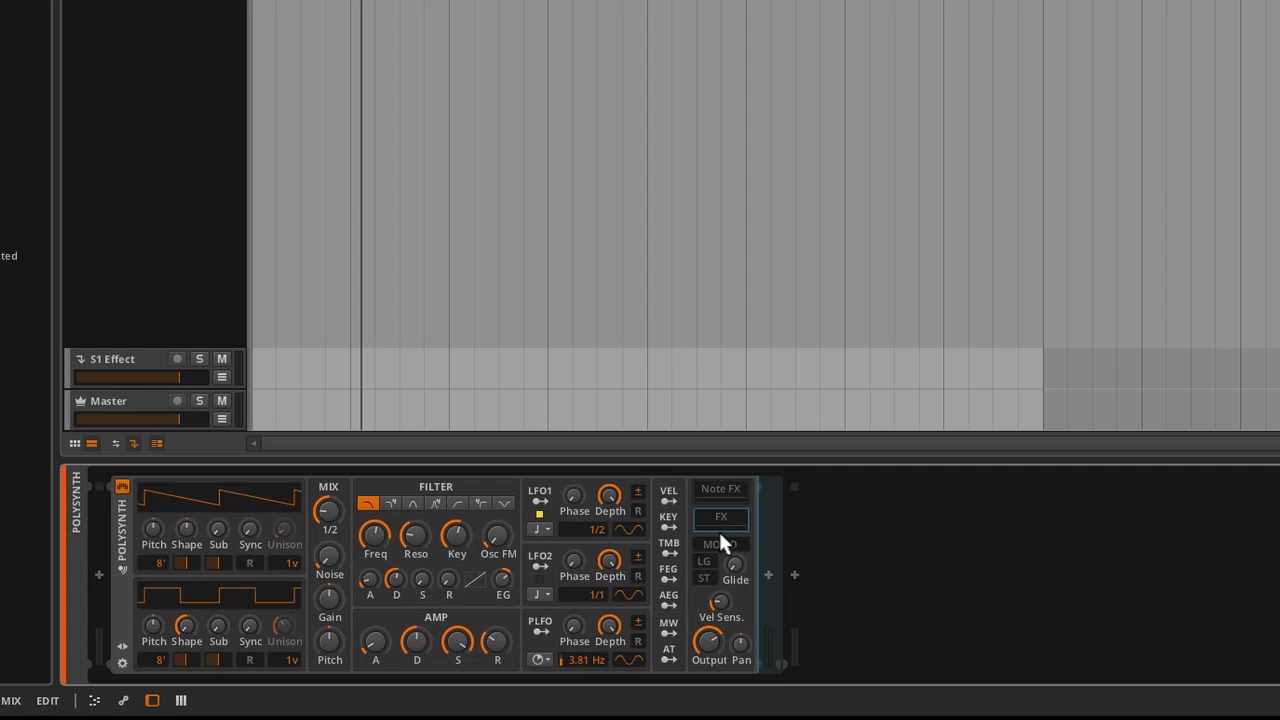
- Add a Reverb to the Polysynth's internal effects chain
{"action": "left_click", "coordinate": [769, 575]}
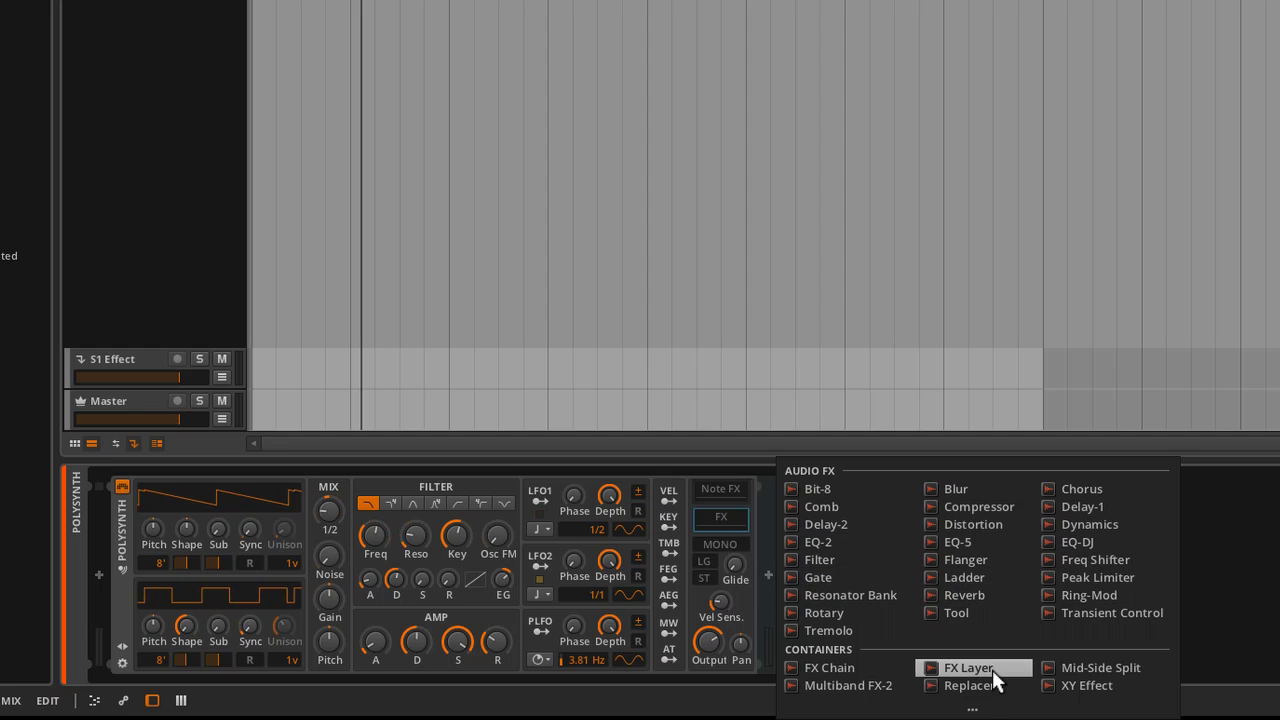
{"action": "left_click", "coordinate": [964, 595]}
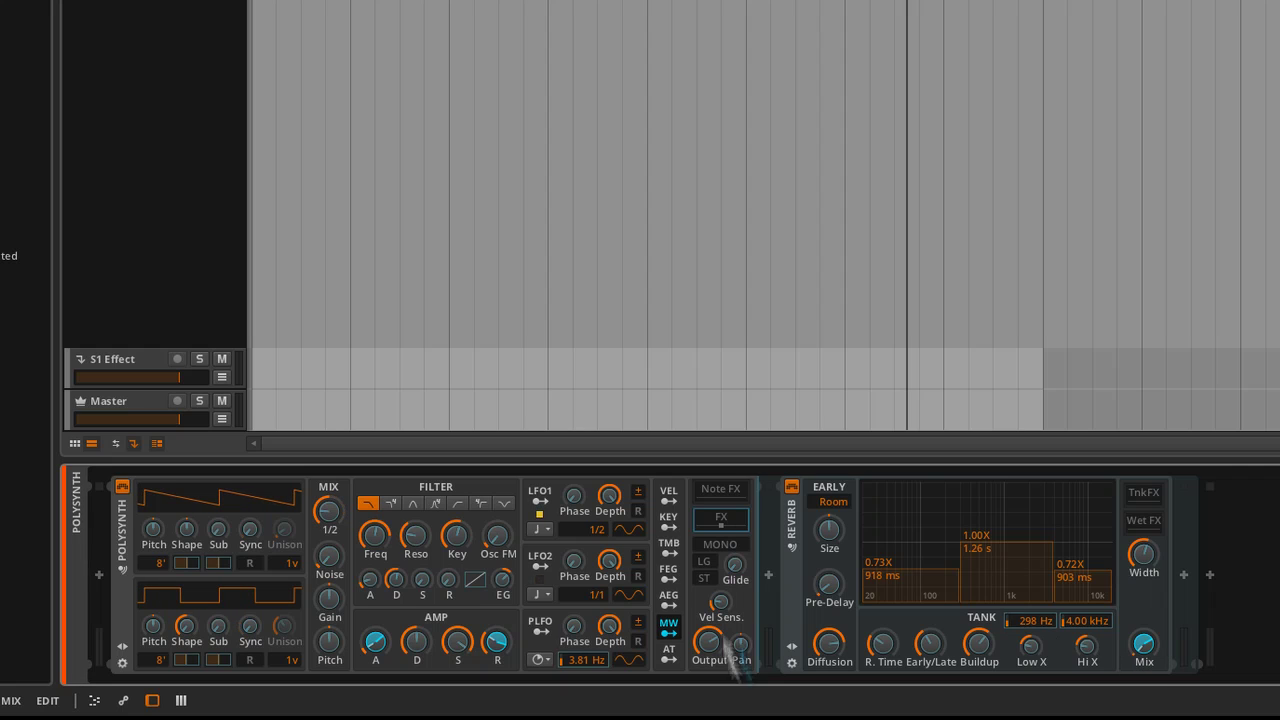
{"action": "mouse_move", "coordinate": [795, 597]}
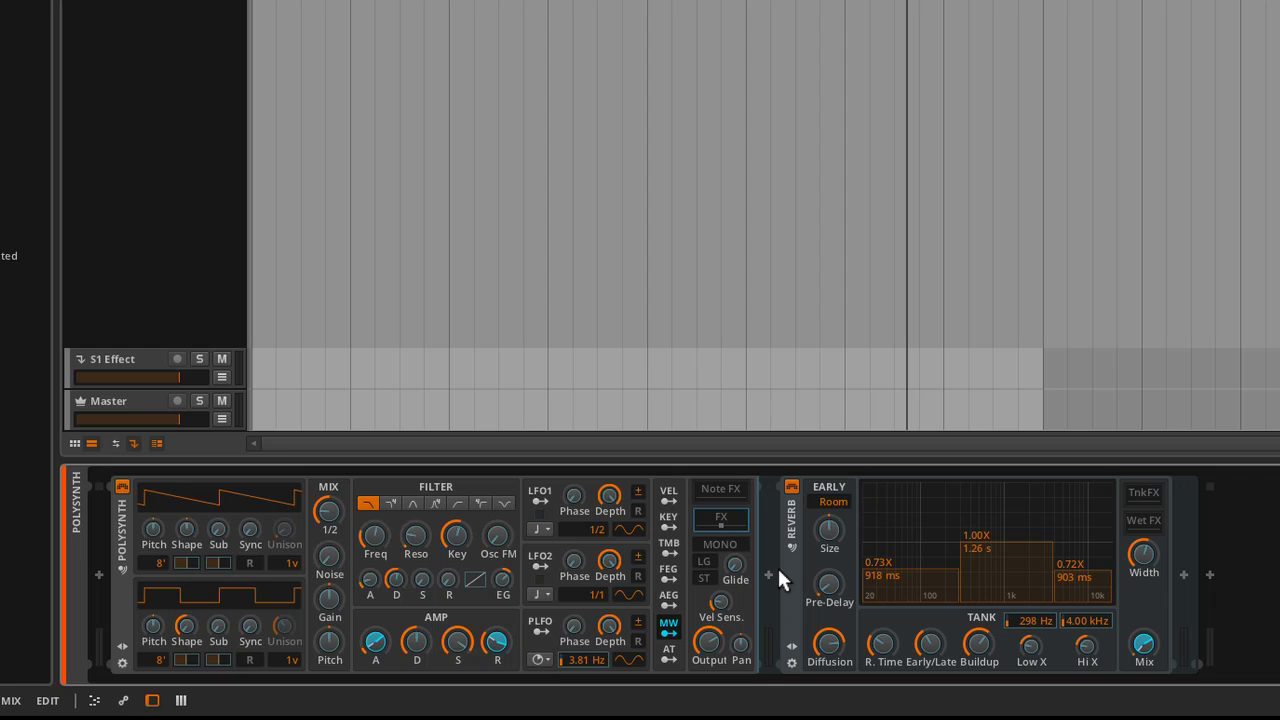
{"action": "mouse_move", "coordinate": [713, 540]}
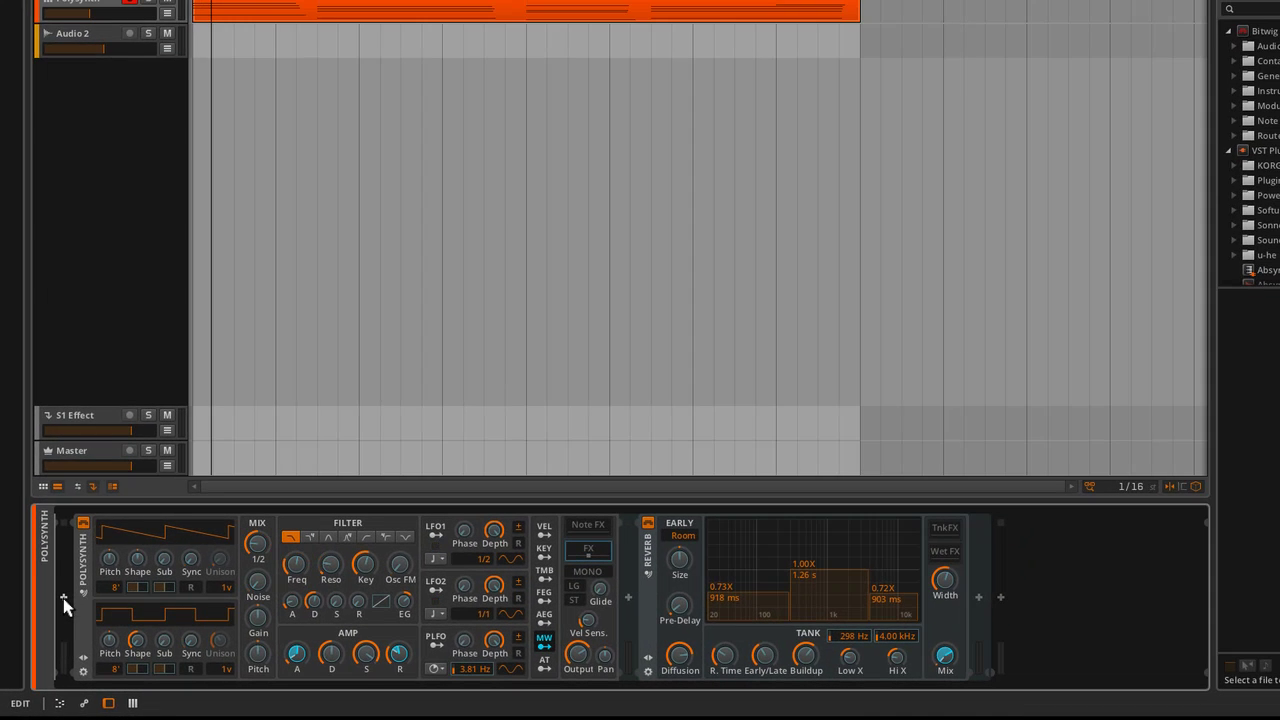
- Insert an LFO MOD modulator ahead of the Polysynth from the full device list
{"action": "left_click", "coordinate": [64, 598]}
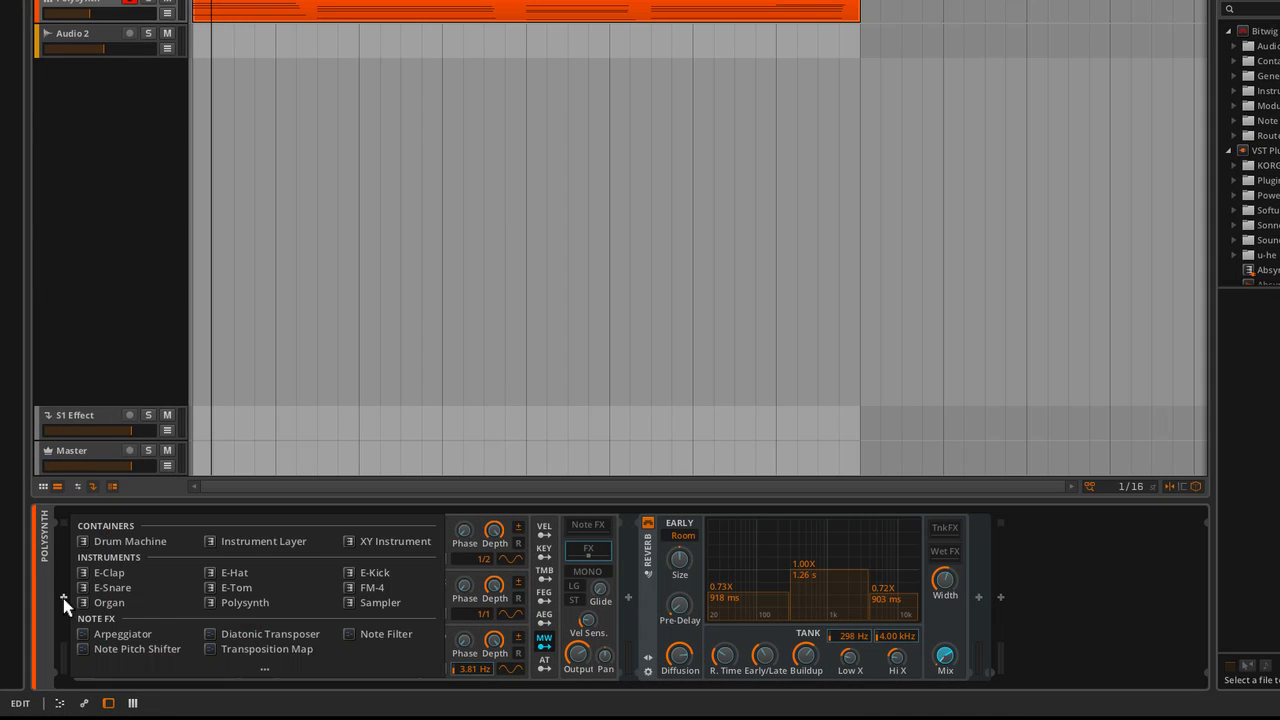
{"action": "left_click", "coordinate": [63, 598]}
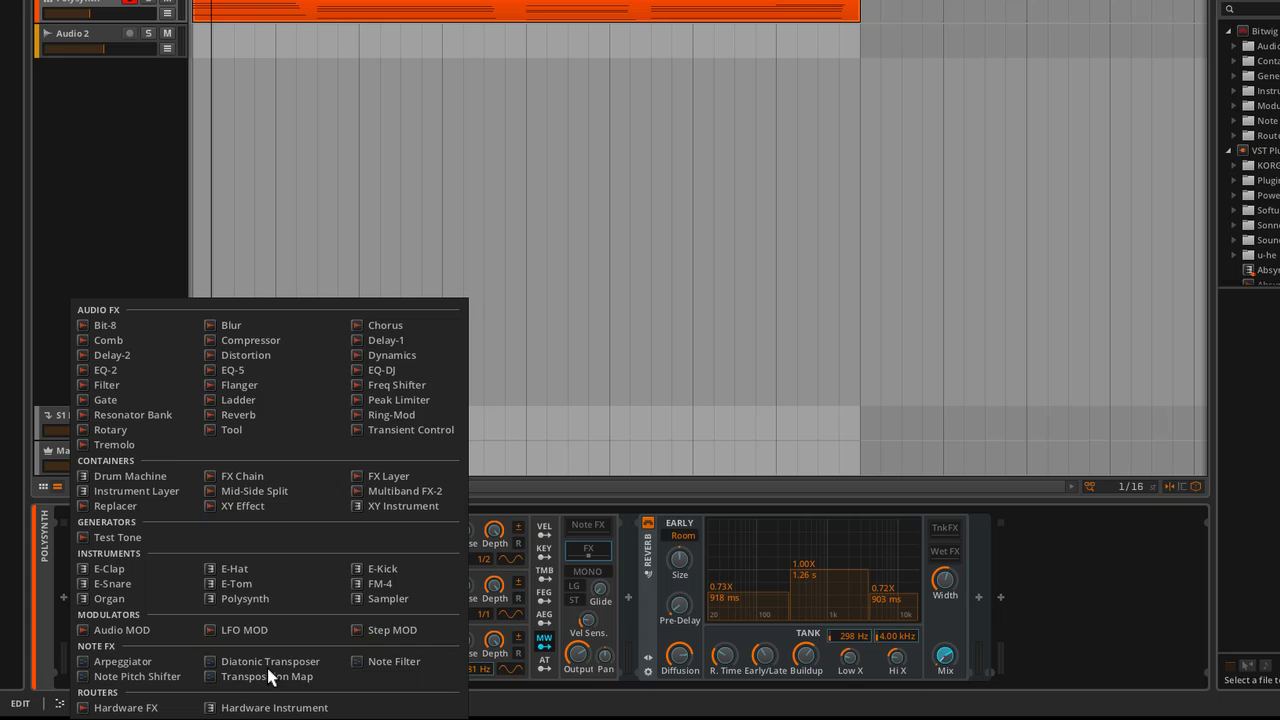
{"action": "mouse_move", "coordinate": [245, 630]}
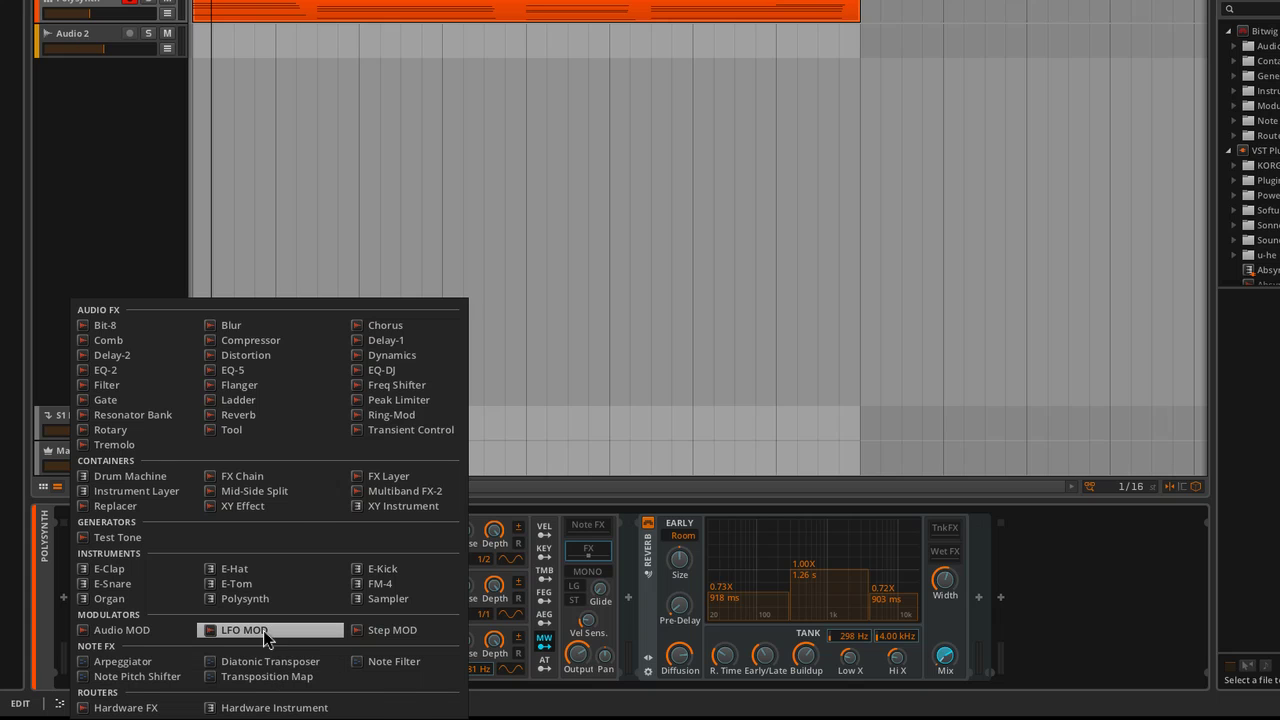
{"action": "left_click", "coordinate": [245, 630]}
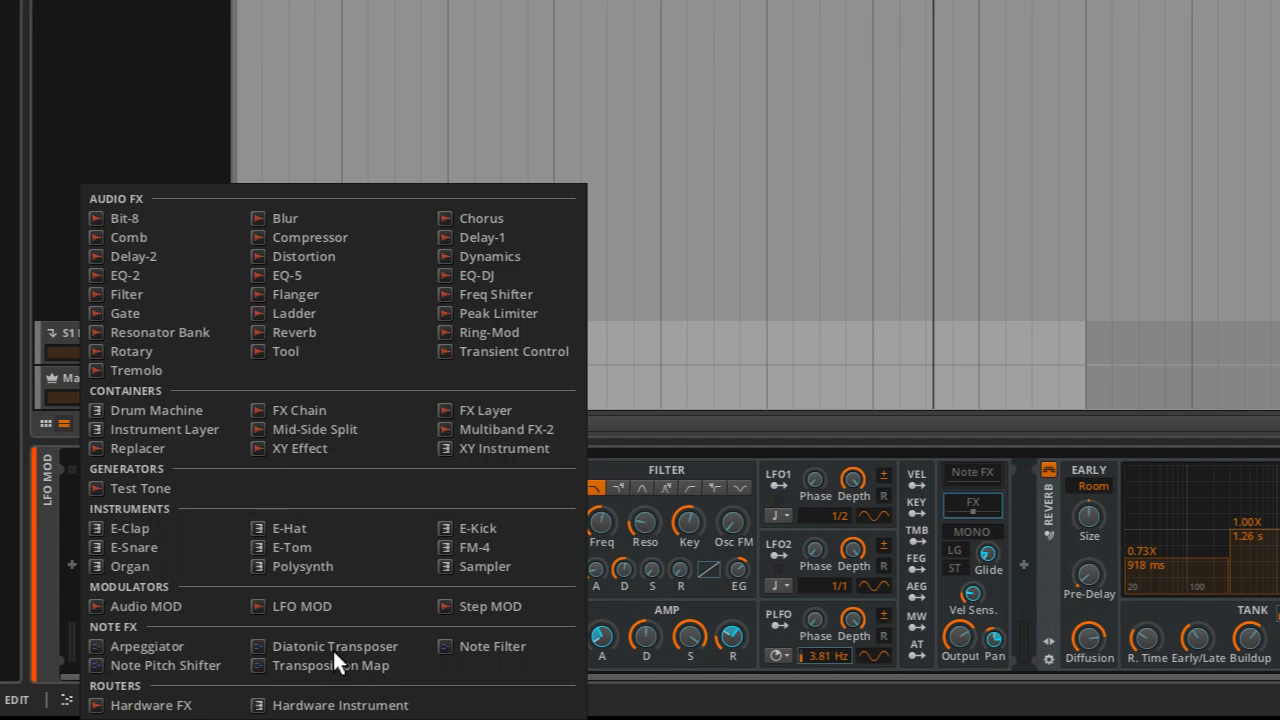
- Add an XY Effect container to the chain and expand the full device list again
{"action": "left_click", "coordinate": [300, 448]}
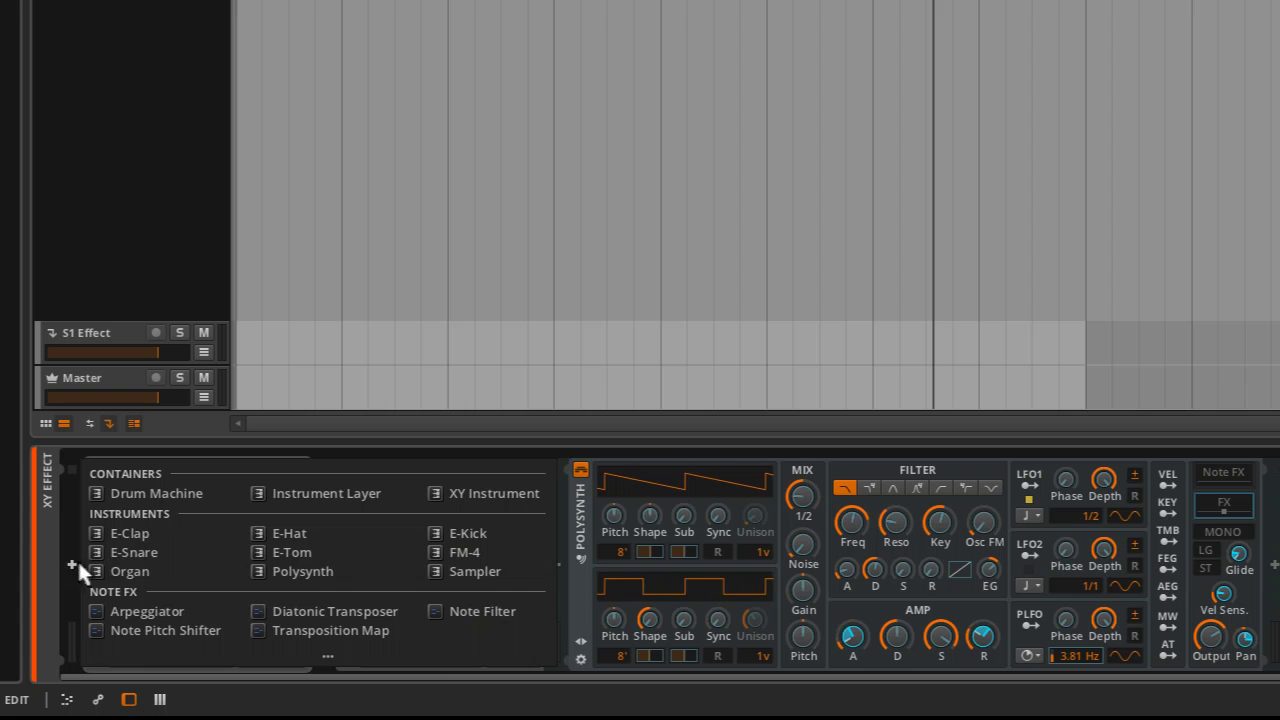
{"action": "left_click", "coordinate": [330, 630]}
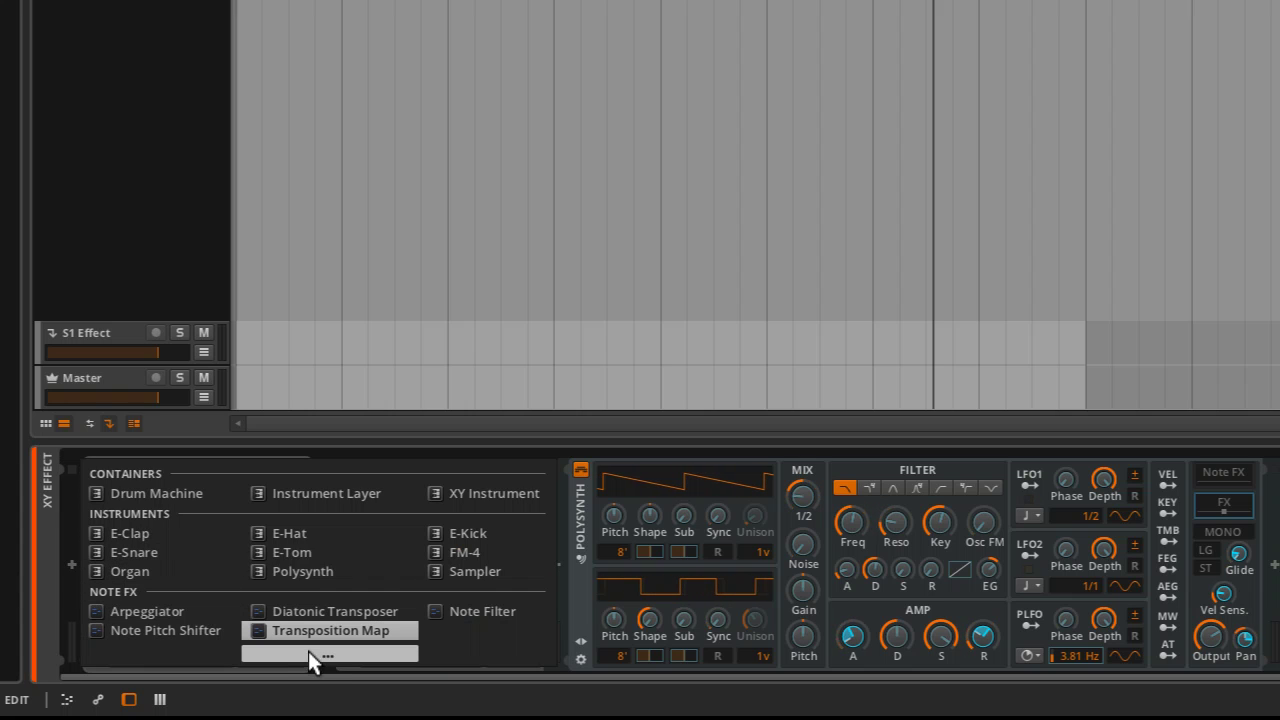